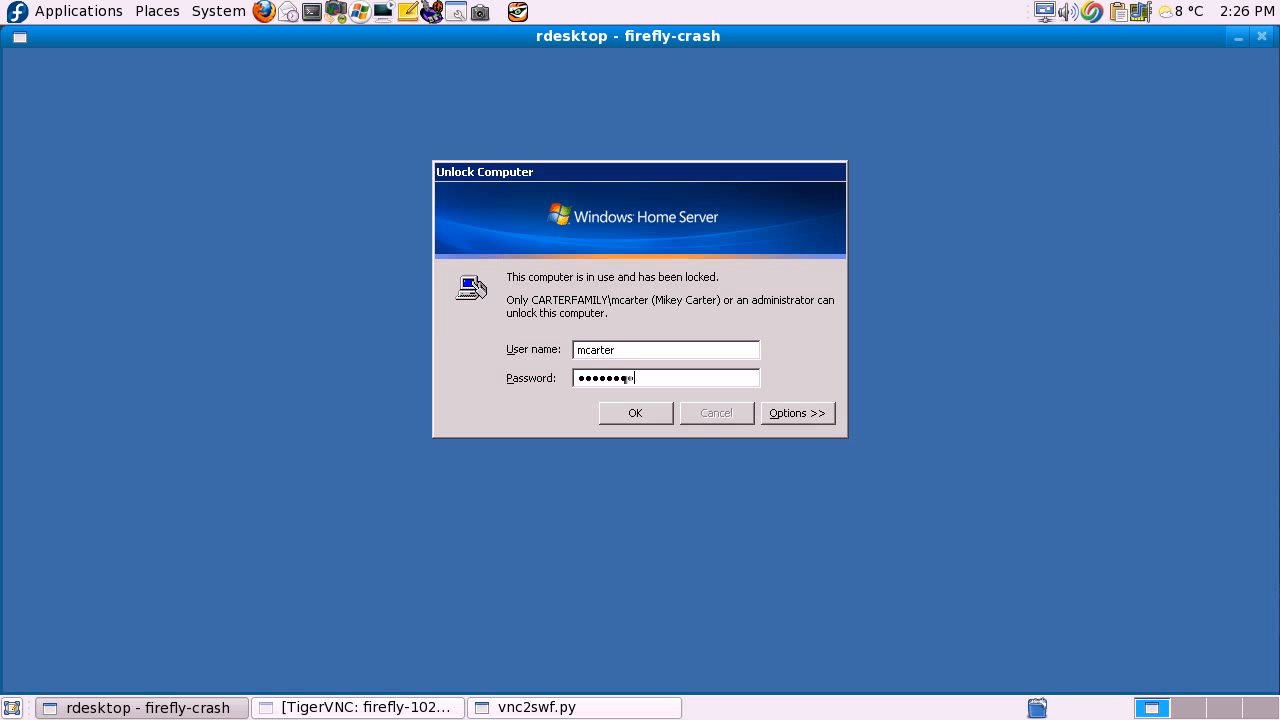
# Submit the unlock password, dismiss the incorrect-password error, and retype the password.
pyautogui.click(635, 413)
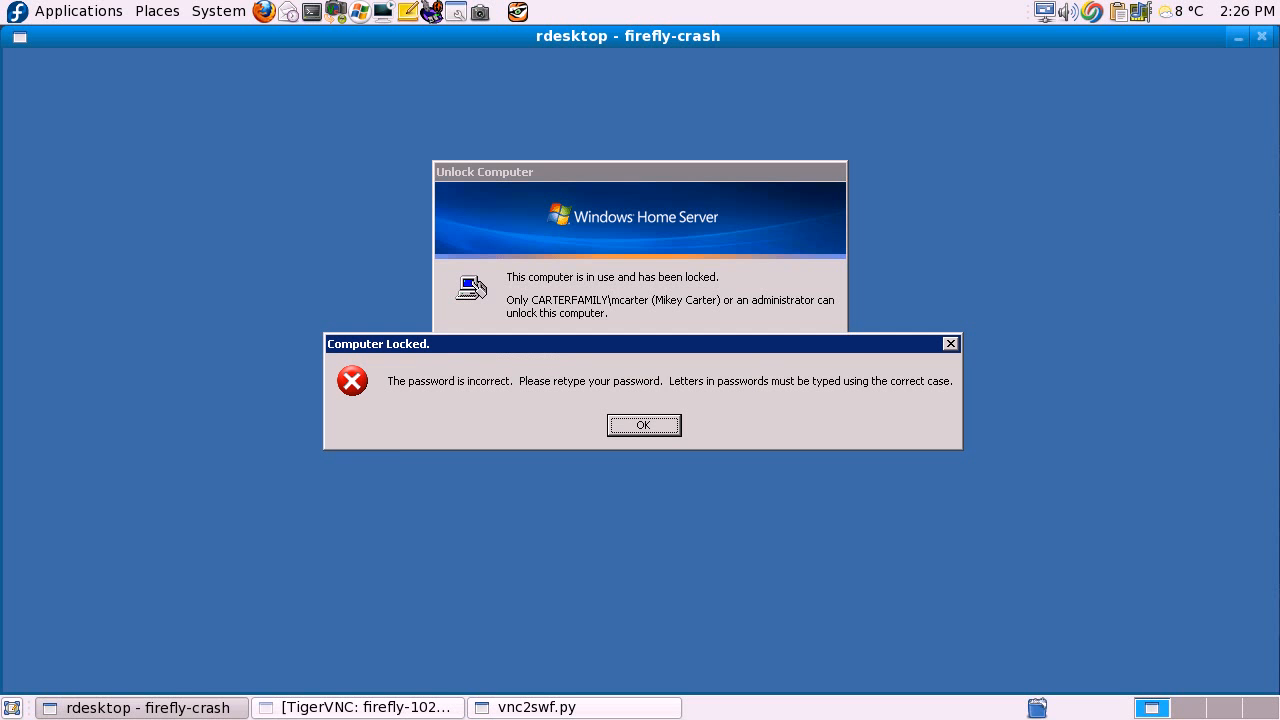
pyautogui.click(643, 425)
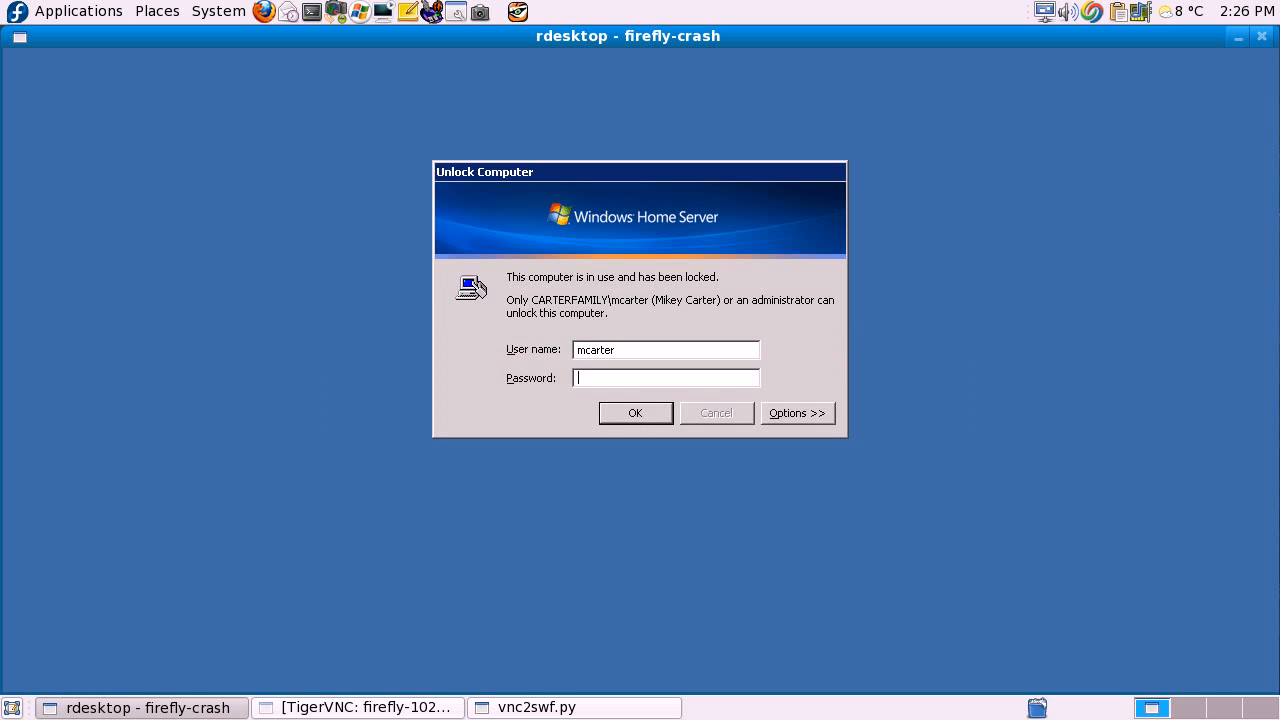
pyautogui.write('password')
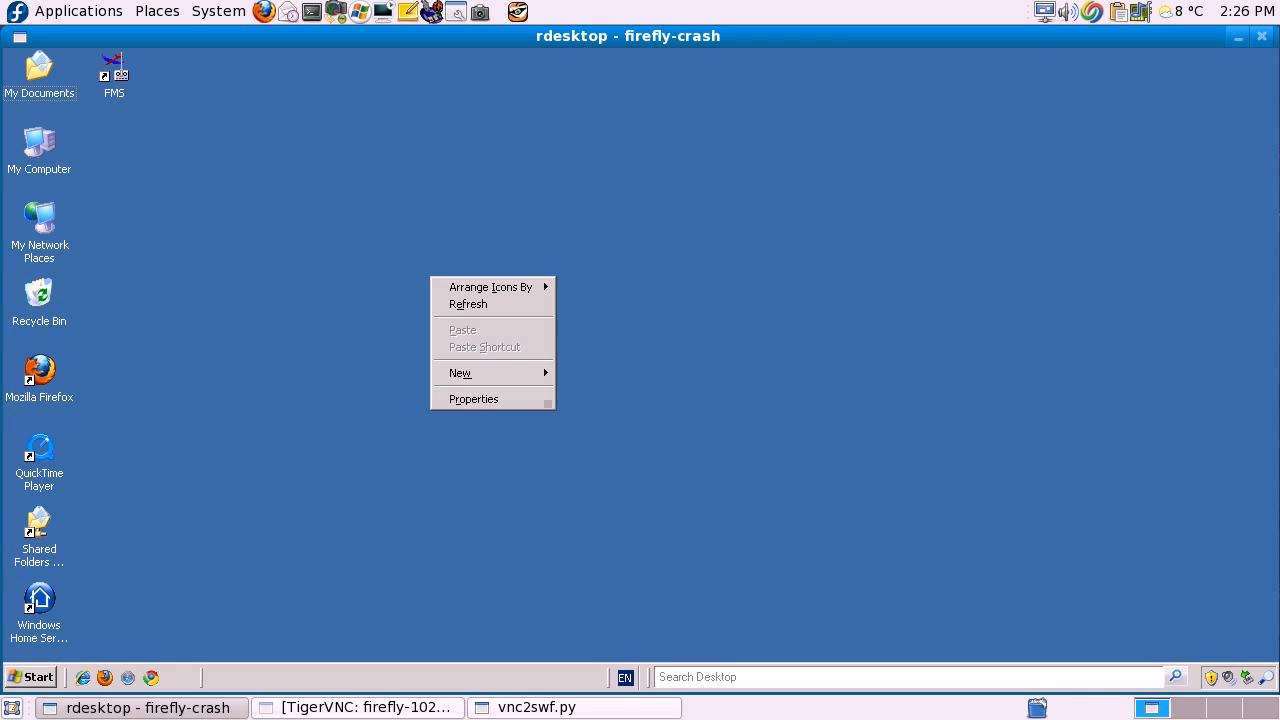
# Open Display Properties from the desktop to view the 1276 by 644 resolution setting.
pyautogui.click(473, 399)
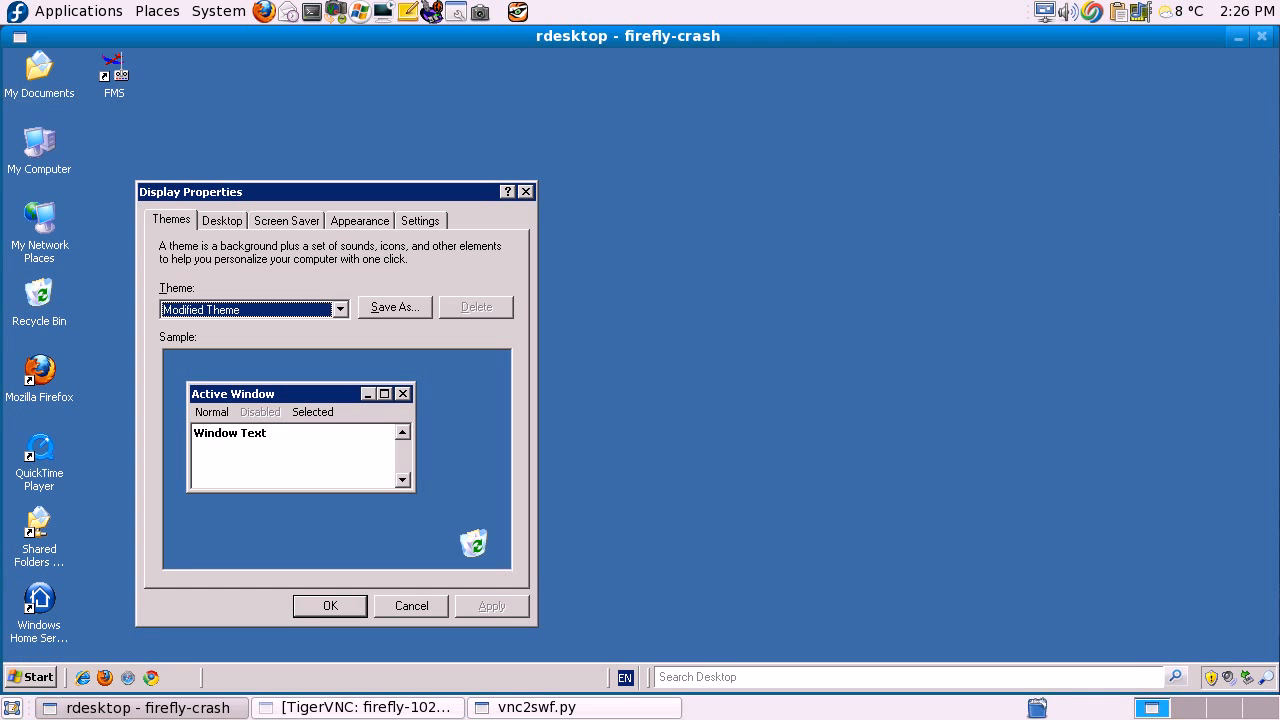
pyautogui.click(419, 220)
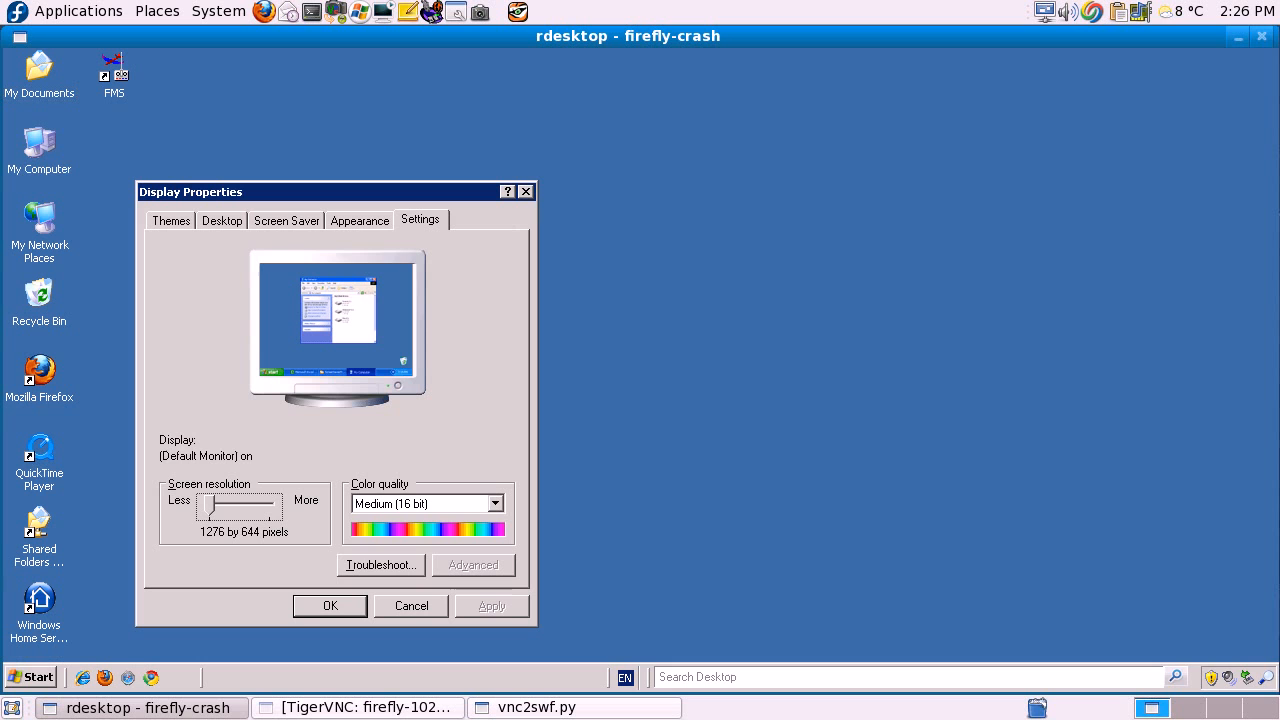
pyautogui.click(411, 606)
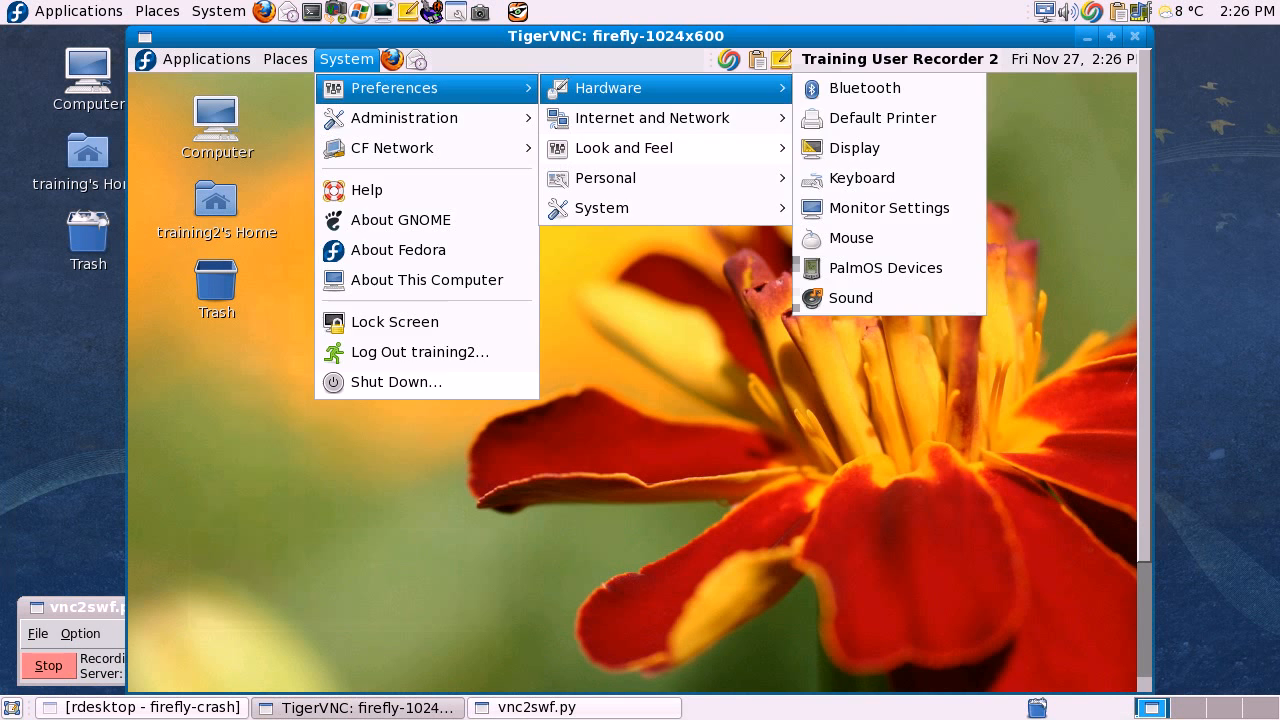
# Open Fedora's Display preferences, choose 1024 x 768 resolution, and apply it.
pyautogui.click(854, 148)
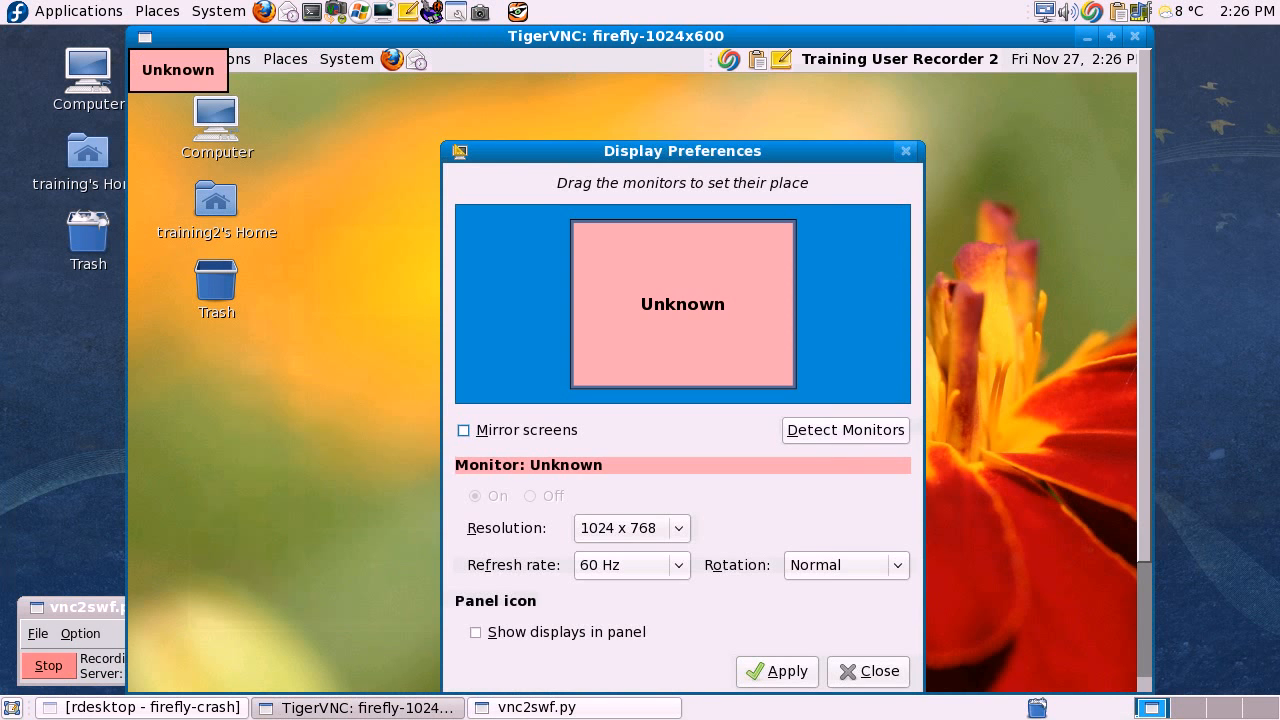
pyautogui.moveTo(682, 151); pyautogui.dragTo(589, 88)
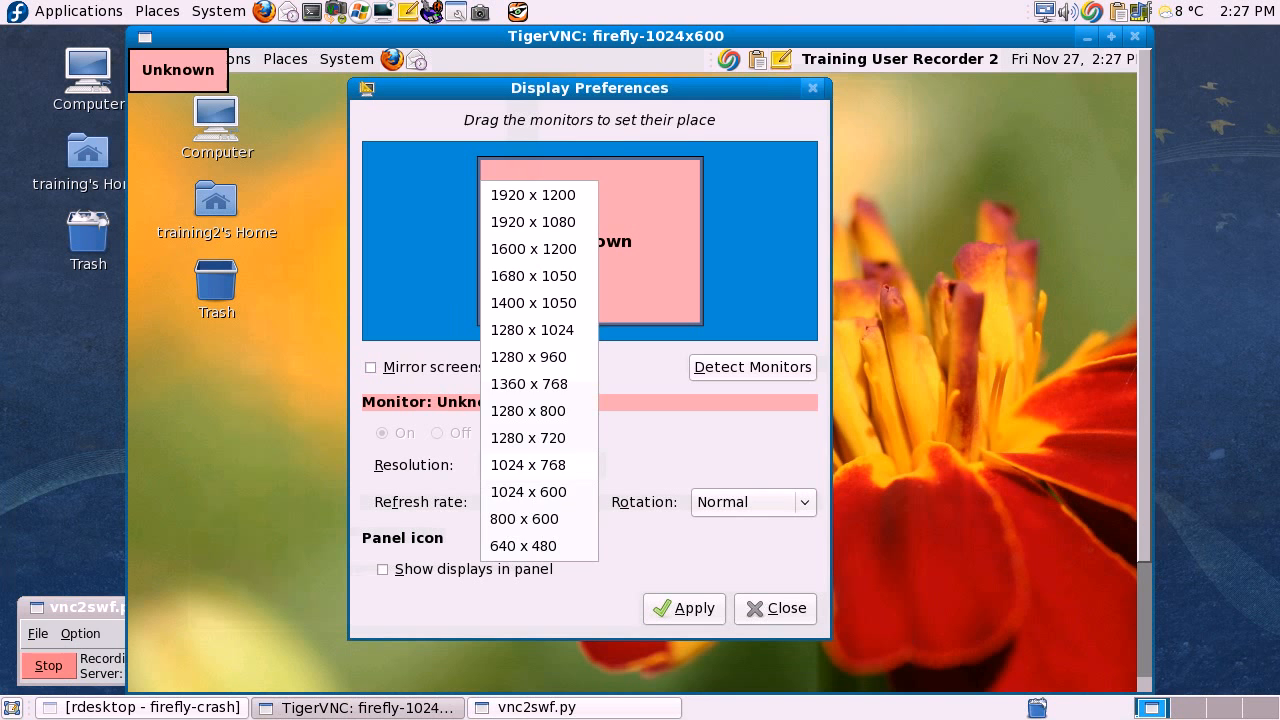
pyautogui.click(527, 464)
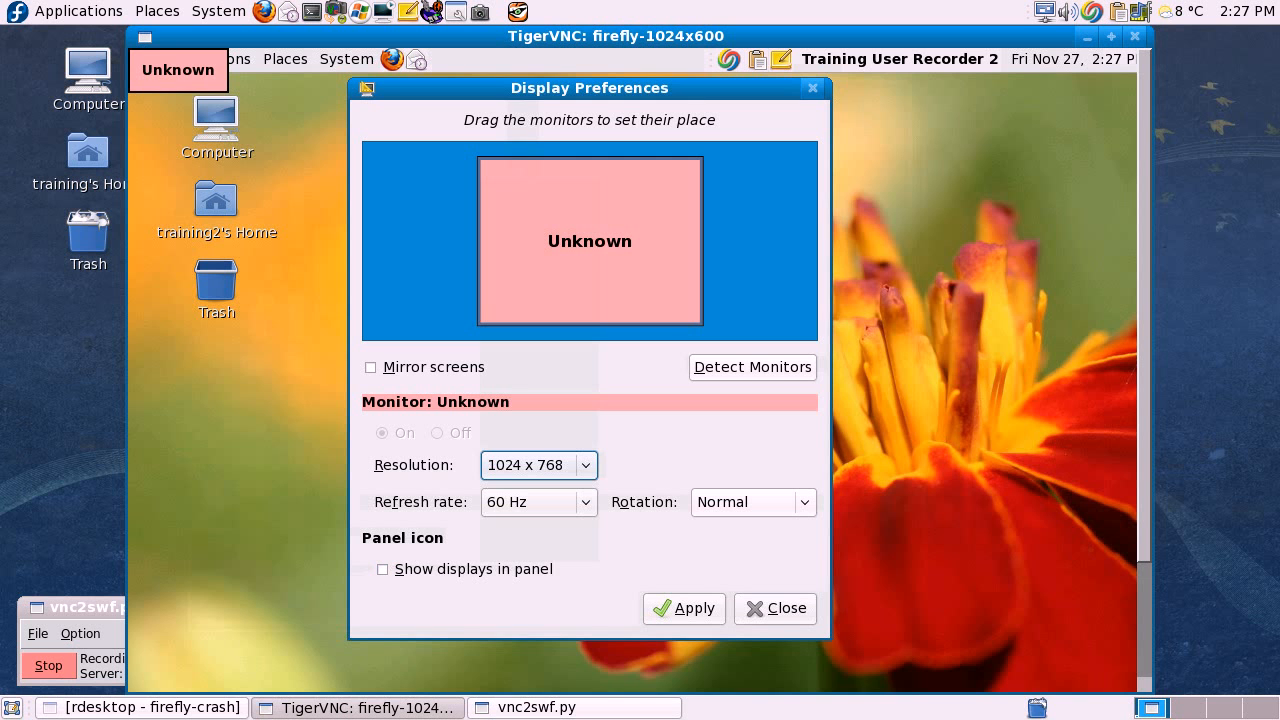
pyautogui.click(786, 608)
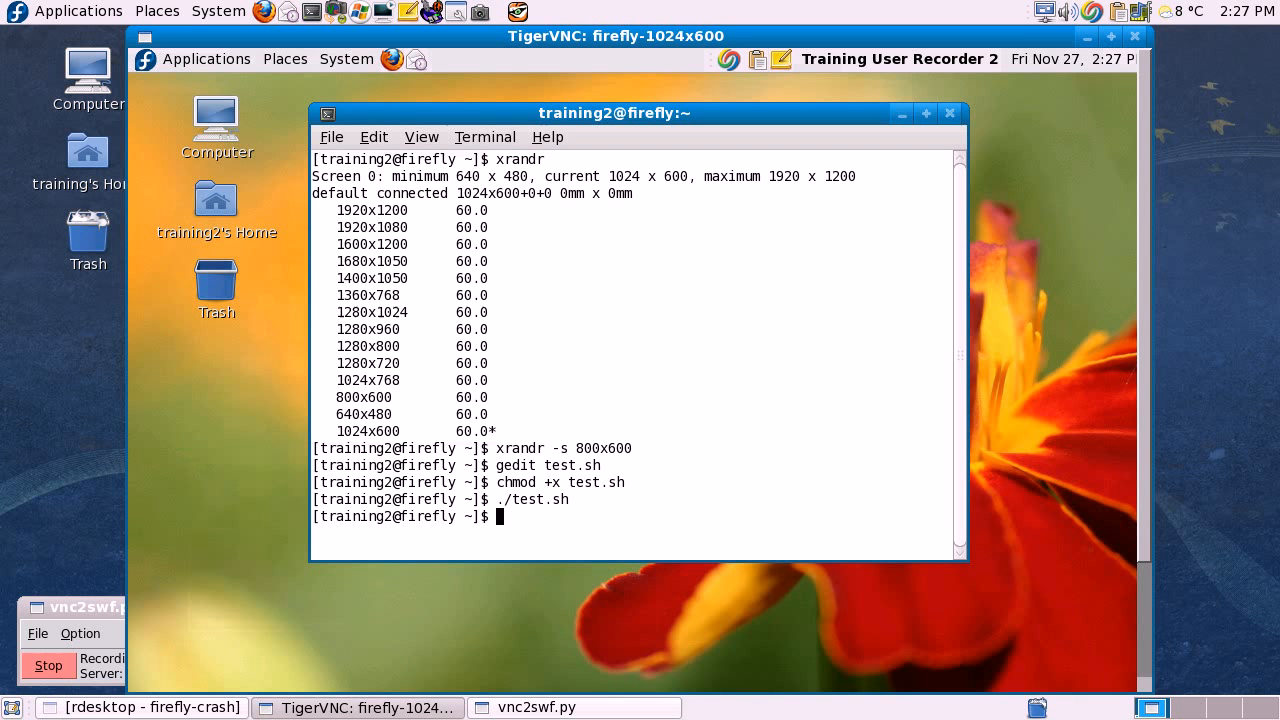
# Double-click in the terminal while running the xrandr and test.sh commands.
pyautogui.doubleClick(513, 465)
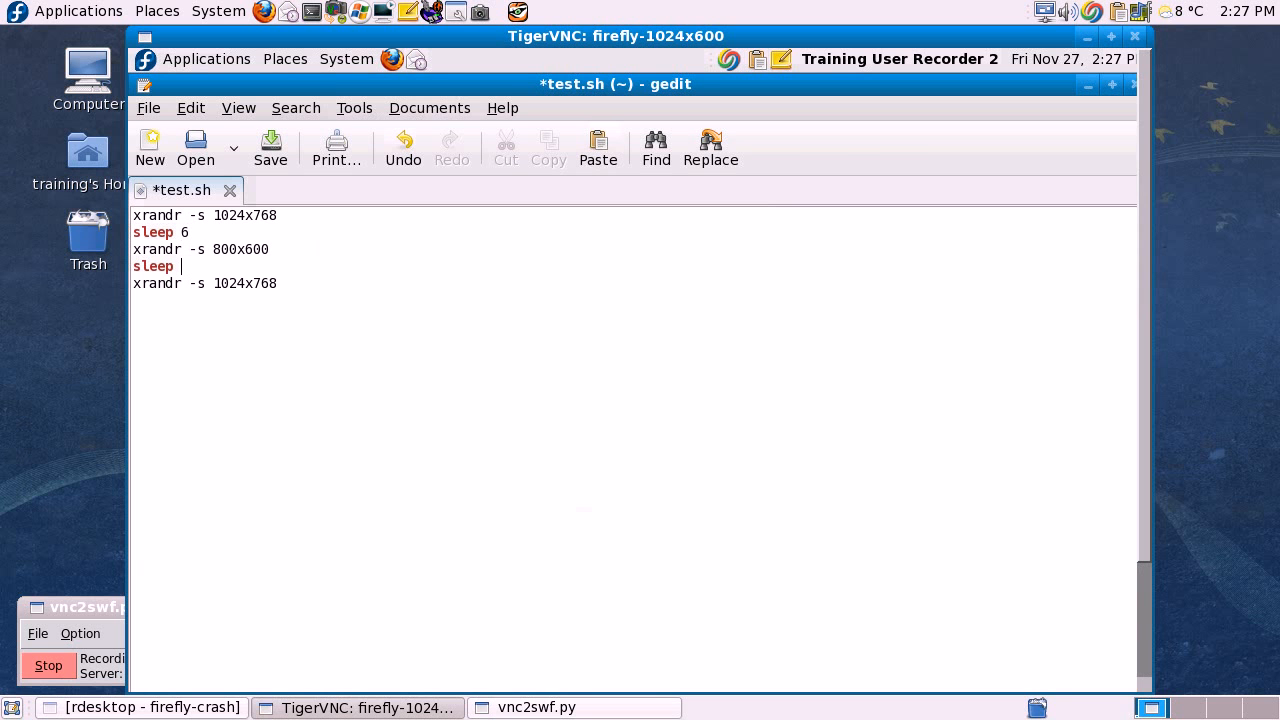
# Set the second sleep to 6 seconds, save test.sh, and select the final xrandr line.
pyautogui.write('6')
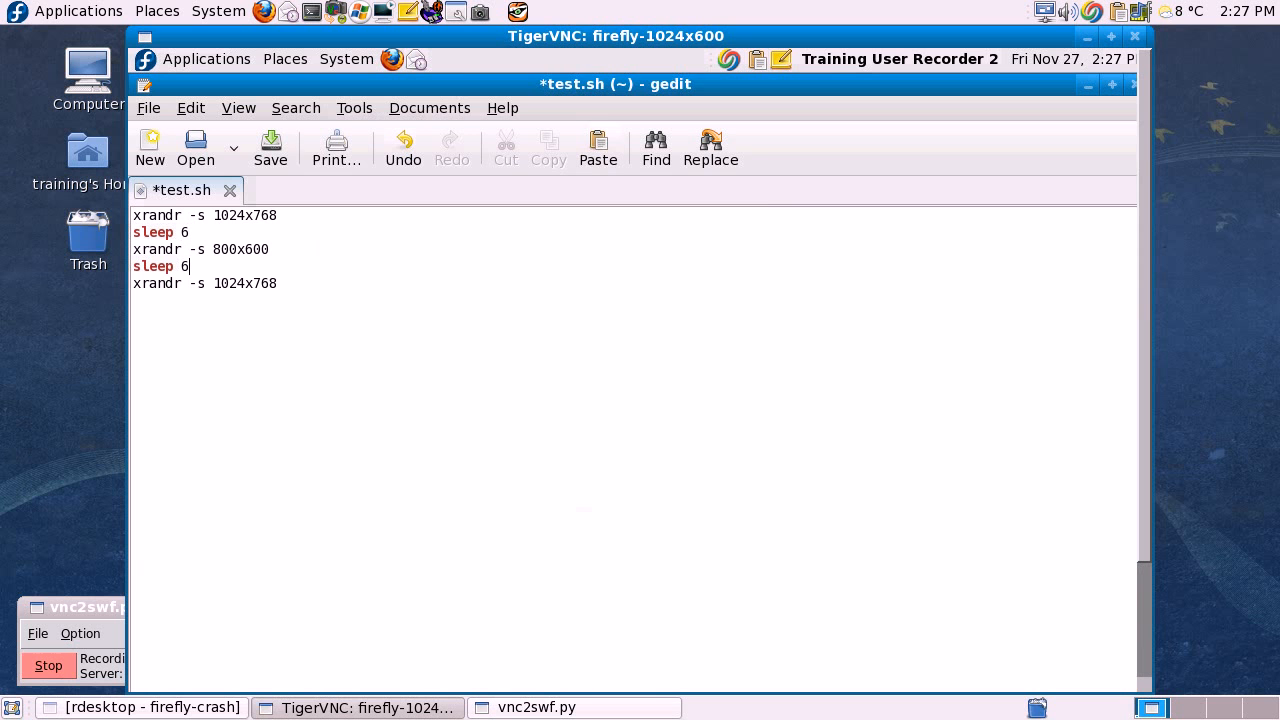
pyautogui.click(270, 145)
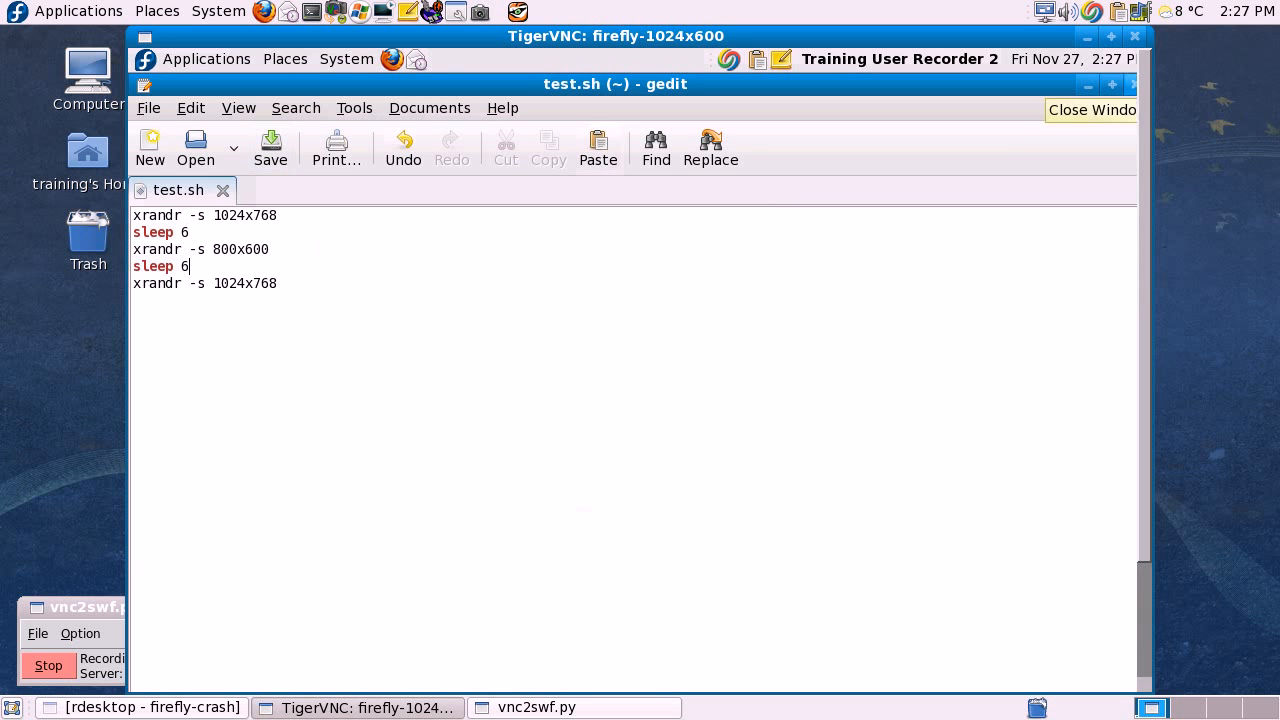
pyautogui.doubleClick(269, 215)
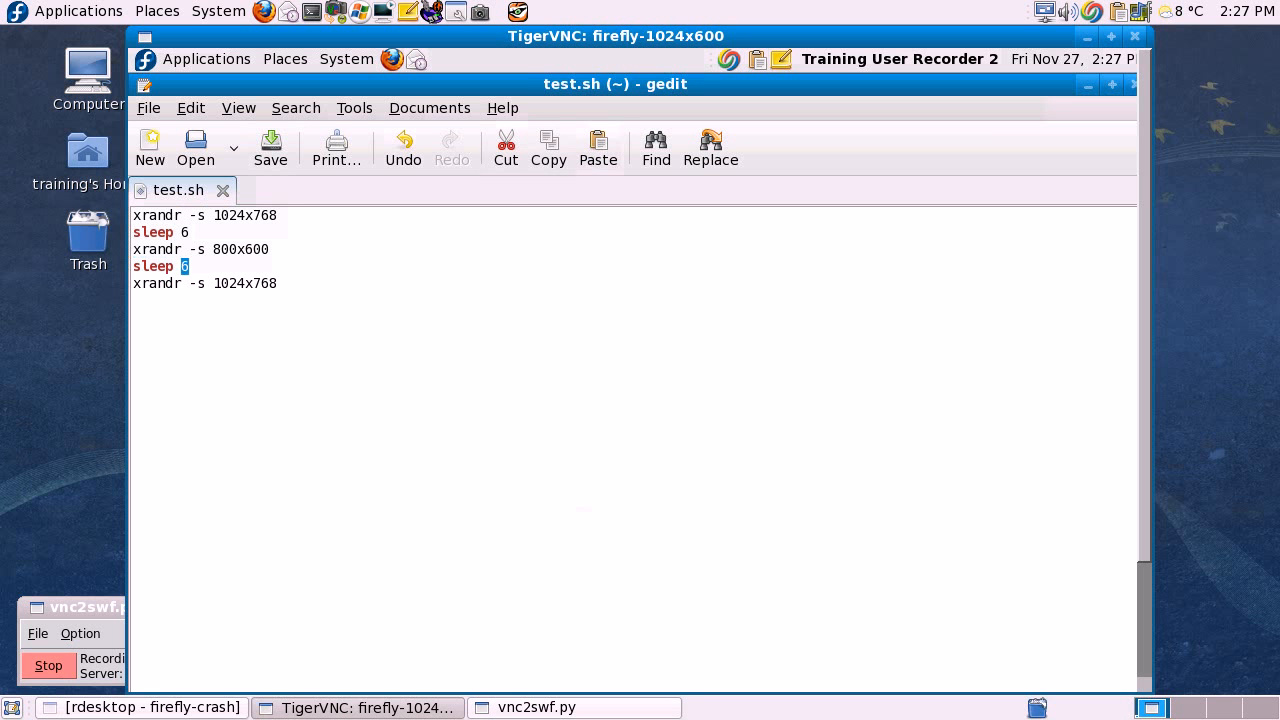
pyautogui.tripleClick(204, 283)
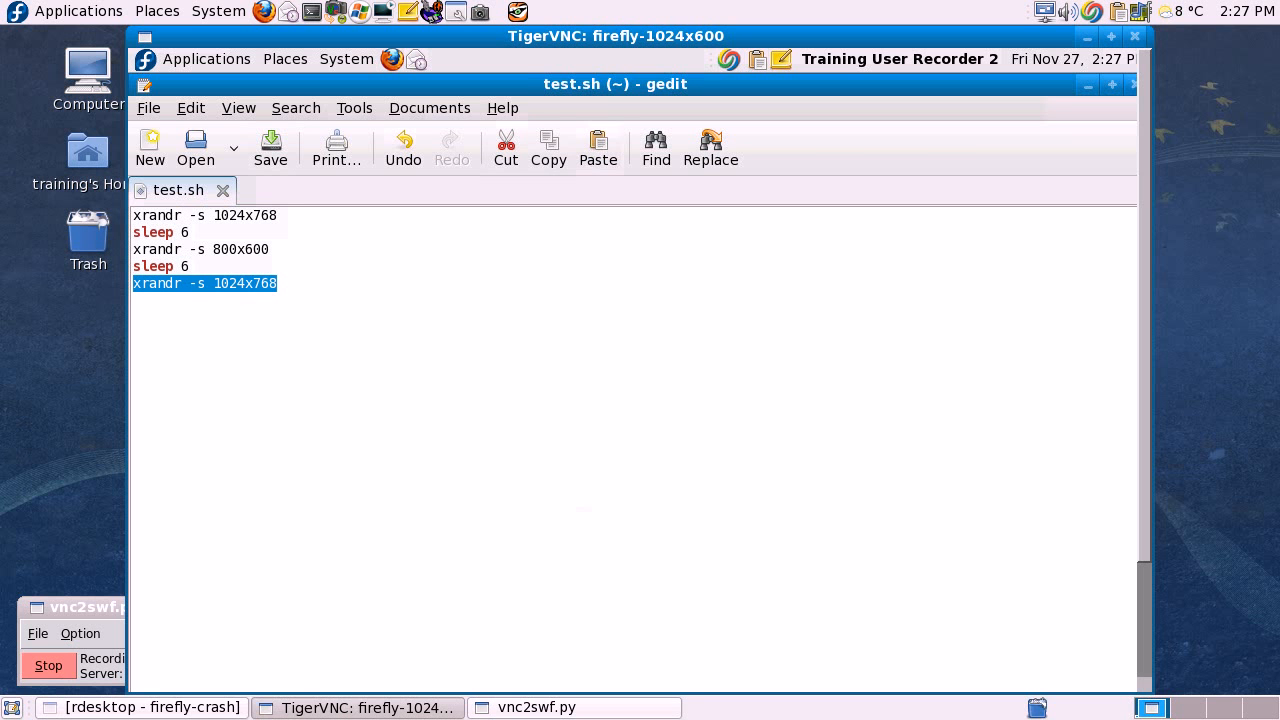